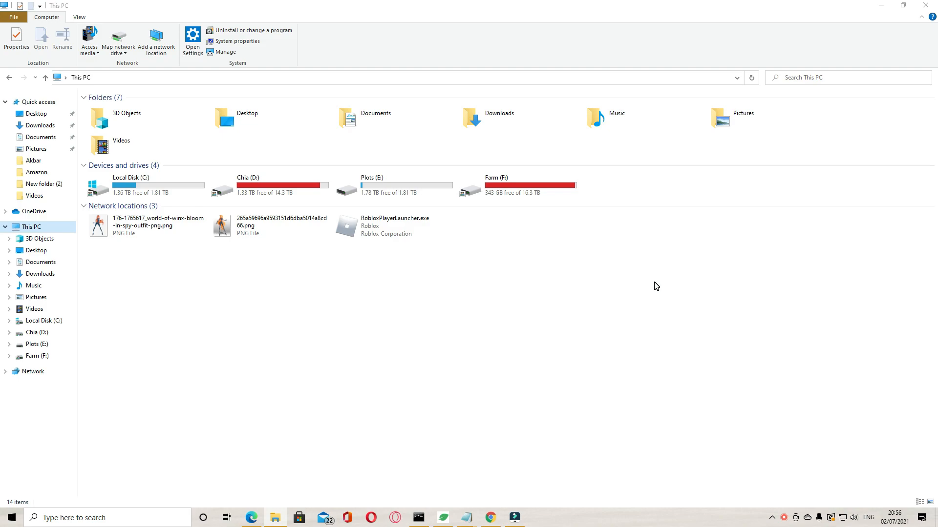
Open Local Disk (C:) and go into its Users folder
{"action": "left_click", "coordinate": [144, 186]}
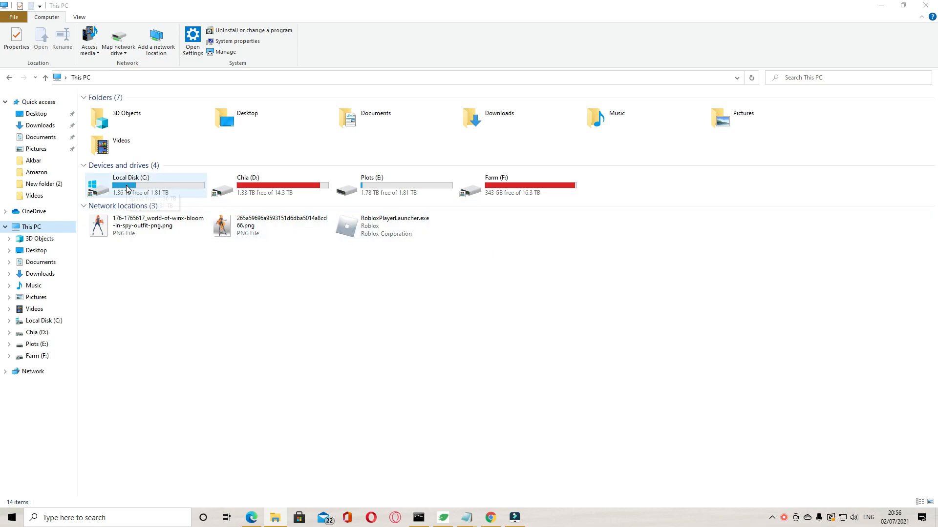
{"action": "double_click", "coordinate": [131, 178]}
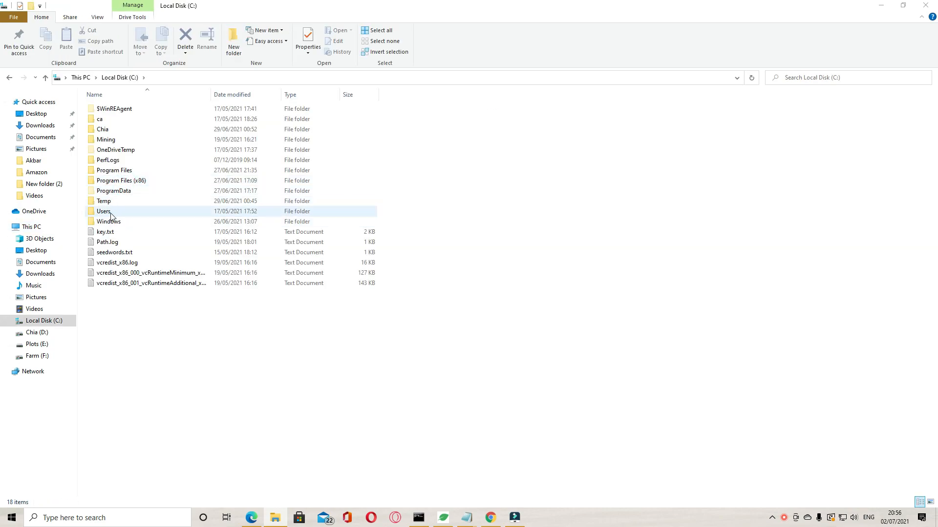
{"action": "double_click", "coordinate": [104, 211]}
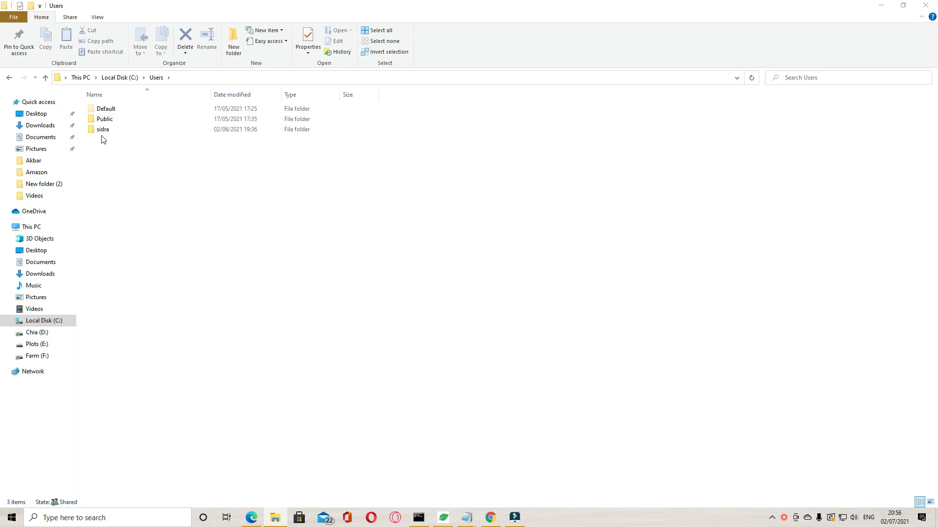
{"action": "left_click", "coordinate": [103, 129]}
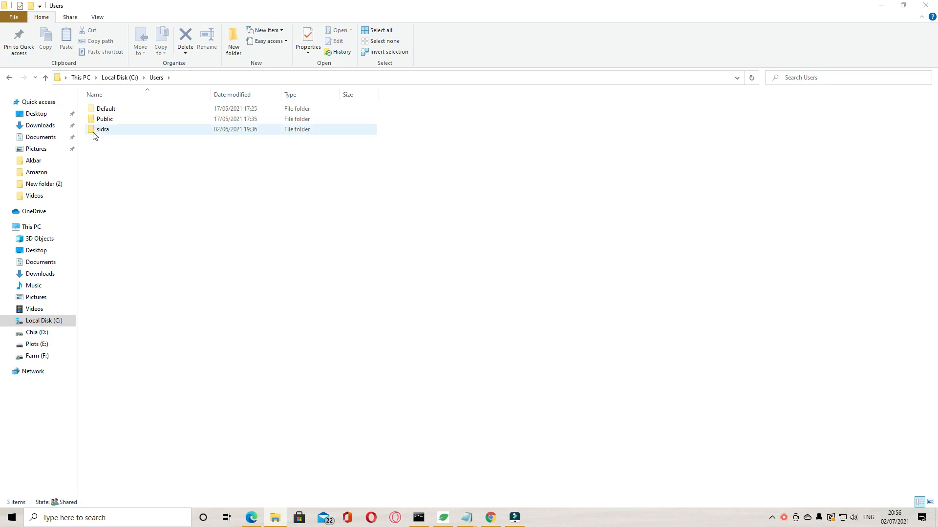
{"action": "left_click", "coordinate": [146, 161]}
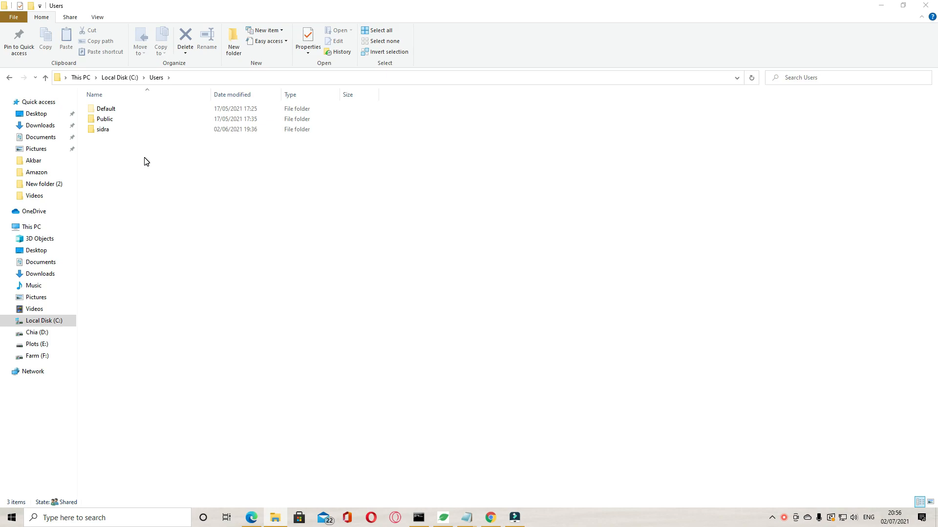
{"action": "left_click", "coordinate": [96, 17]}
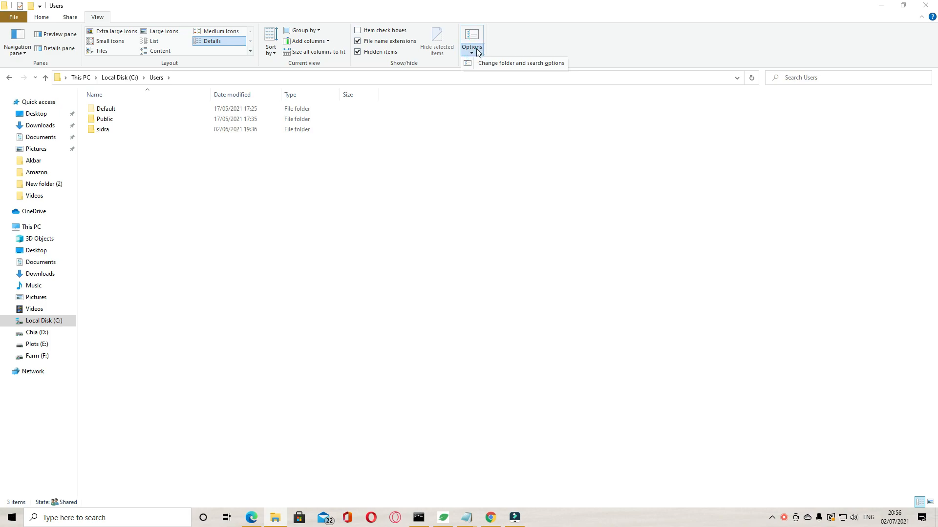
Turn on 'Show hidden files, folders, and drives' in the Folder Options View settings
{"action": "left_click", "coordinate": [472, 36]}
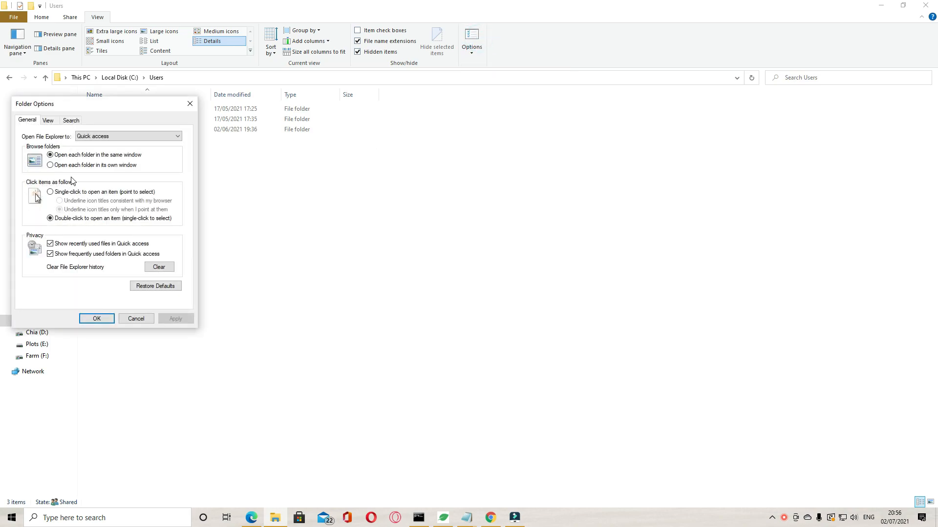
{"action": "left_click", "coordinate": [47, 120]}
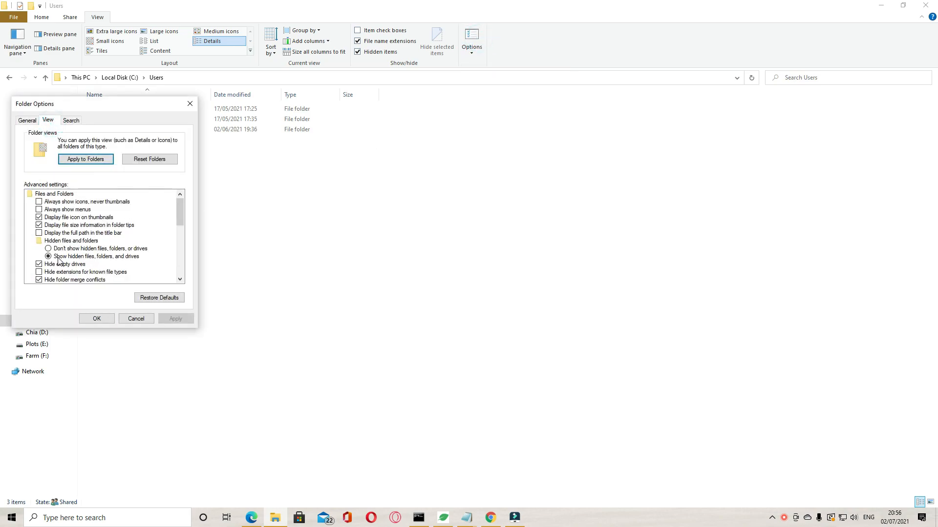
{"action": "left_click", "coordinate": [96, 318]}
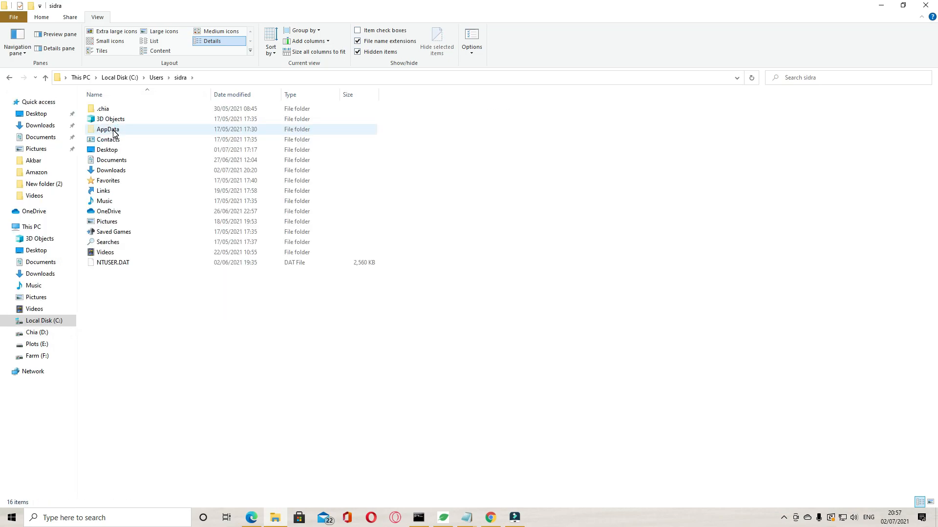
Drill through AppData, Local, chia-blockchain, app-1.1.7, resources and app.asar.unpacked to daemon
{"action": "double_click", "coordinate": [108, 128]}
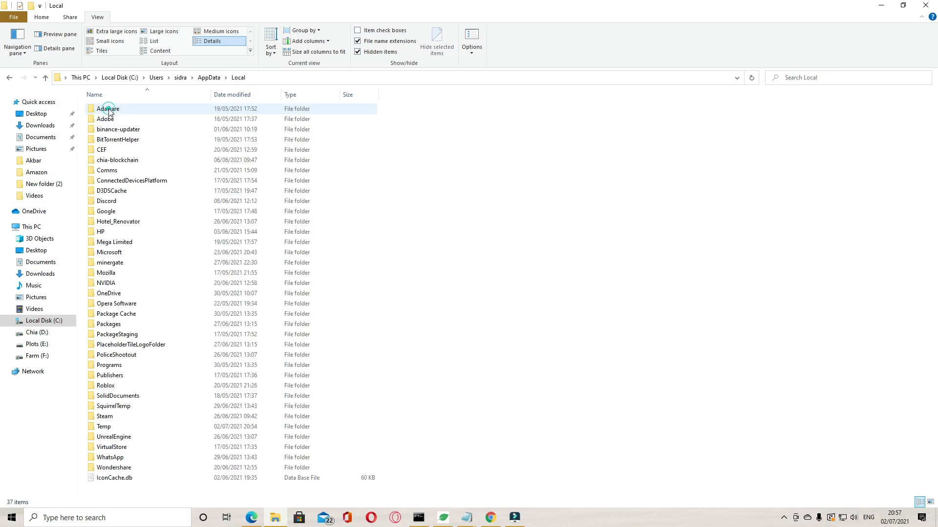
{"action": "left_click", "coordinate": [117, 160]}
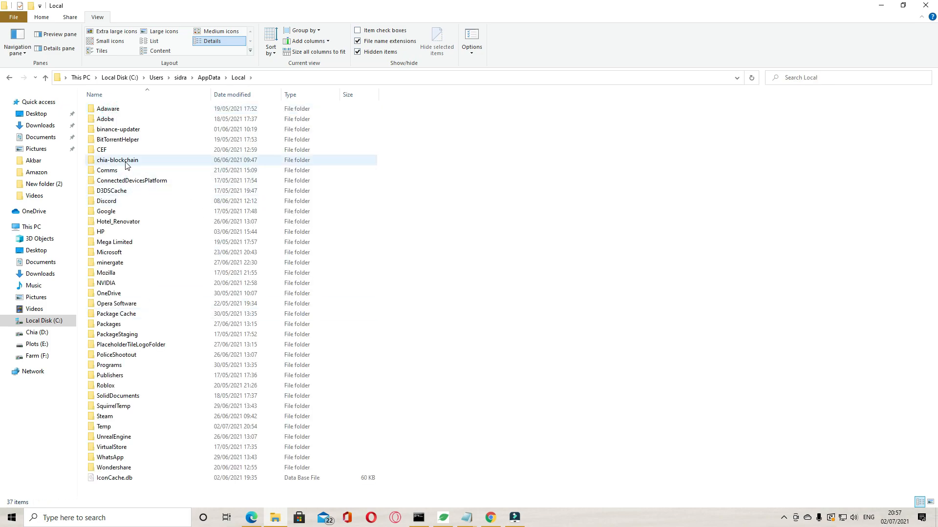
{"action": "double_click", "coordinate": [117, 160]}
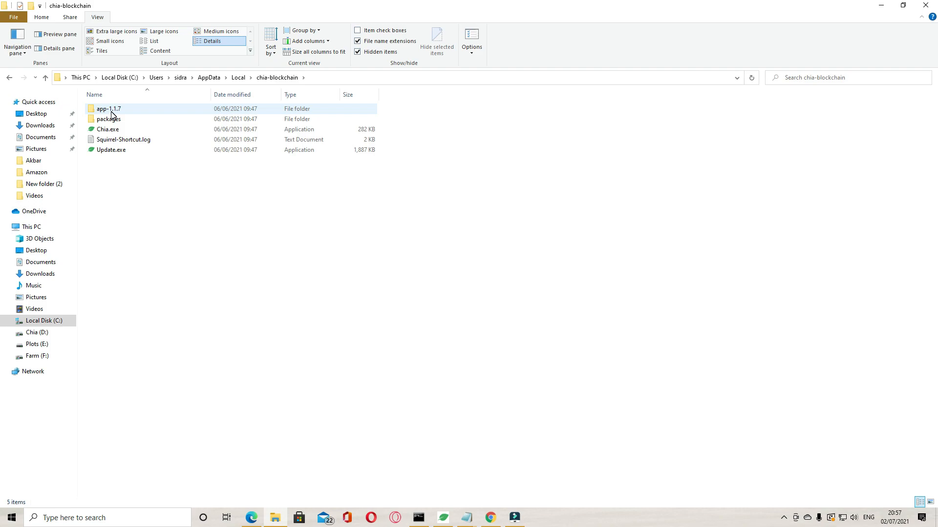
{"action": "double_click", "coordinate": [109, 108]}
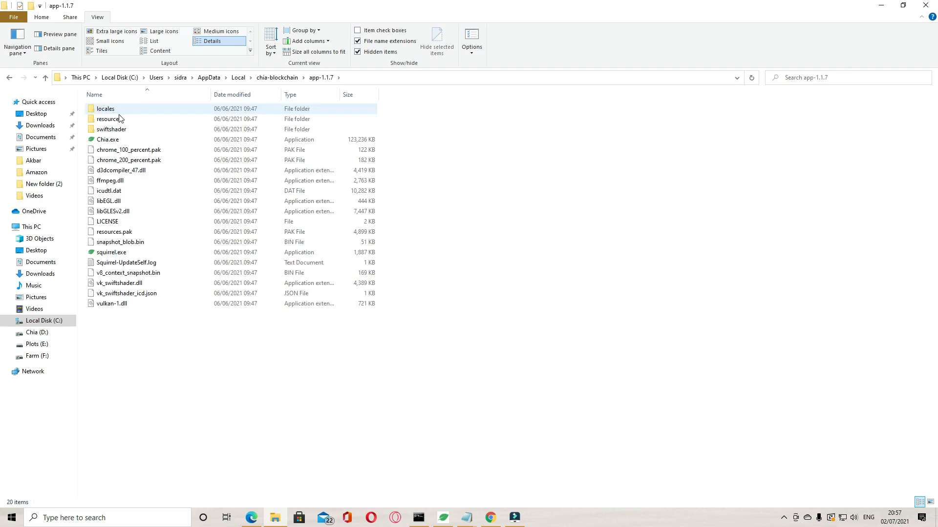
{"action": "double_click", "coordinate": [110, 119]}
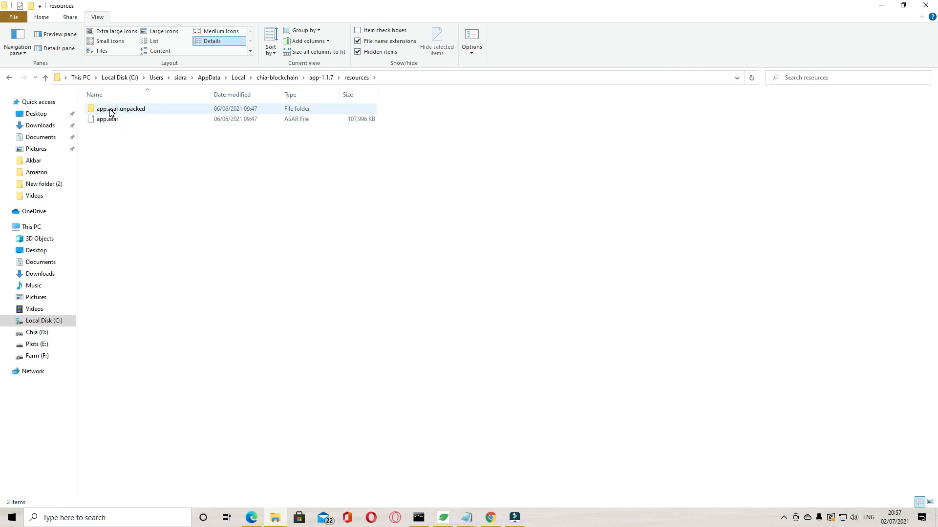
{"action": "double_click", "coordinate": [120, 109]}
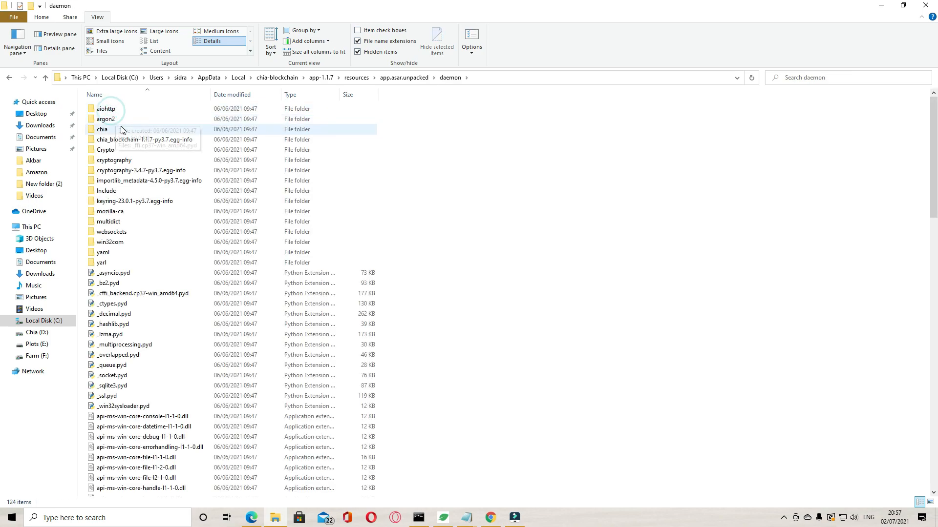
{"action": "mouse_move", "coordinate": [561, 321]}
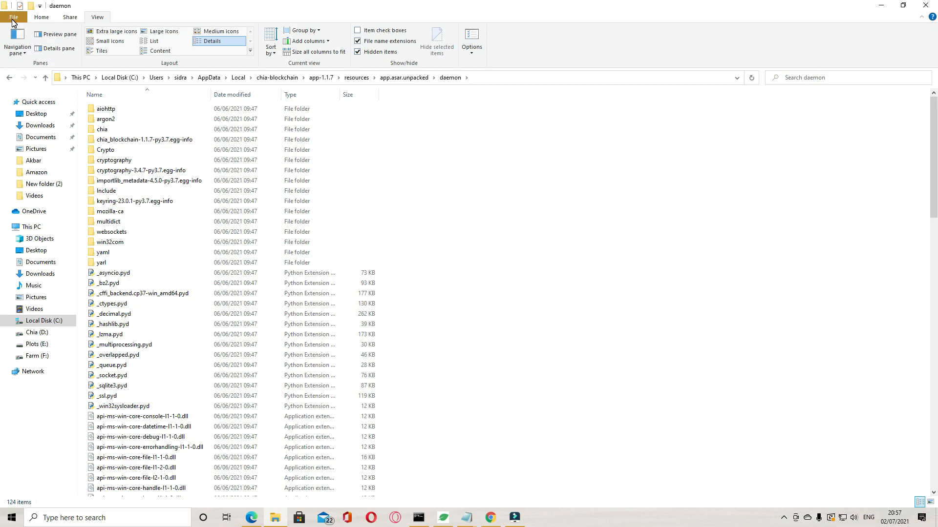
Launch Windows PowerShell from the File menu in the daemon folder
{"action": "left_click", "coordinate": [13, 16]}
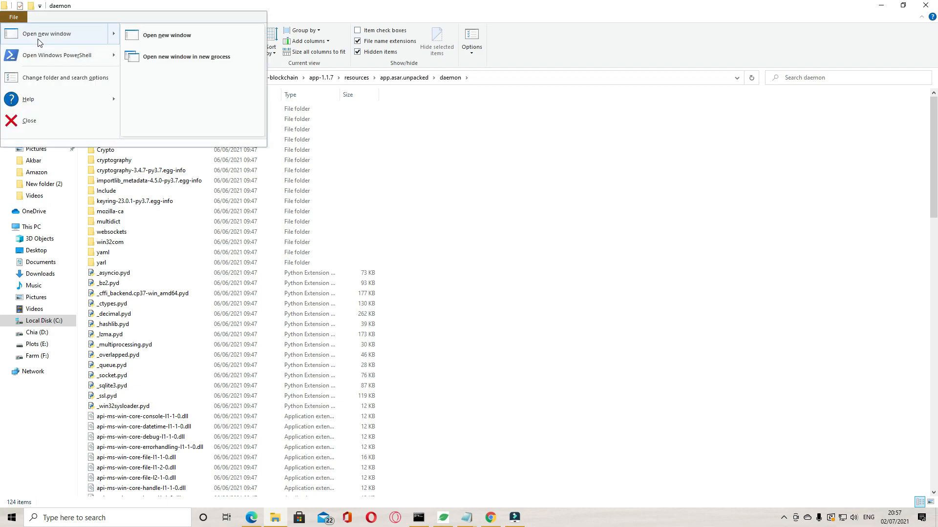
{"action": "mouse_move", "coordinate": [56, 55]}
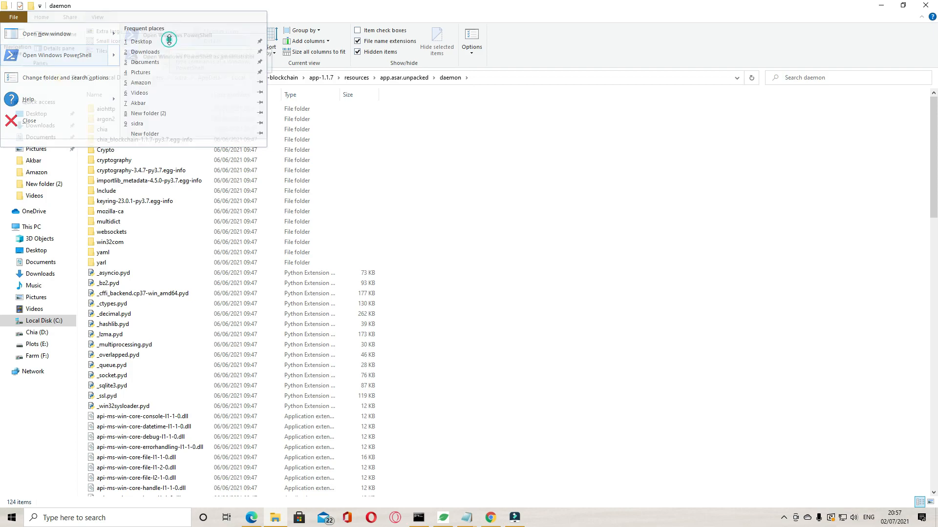
{"action": "left_click", "coordinate": [53, 55]}
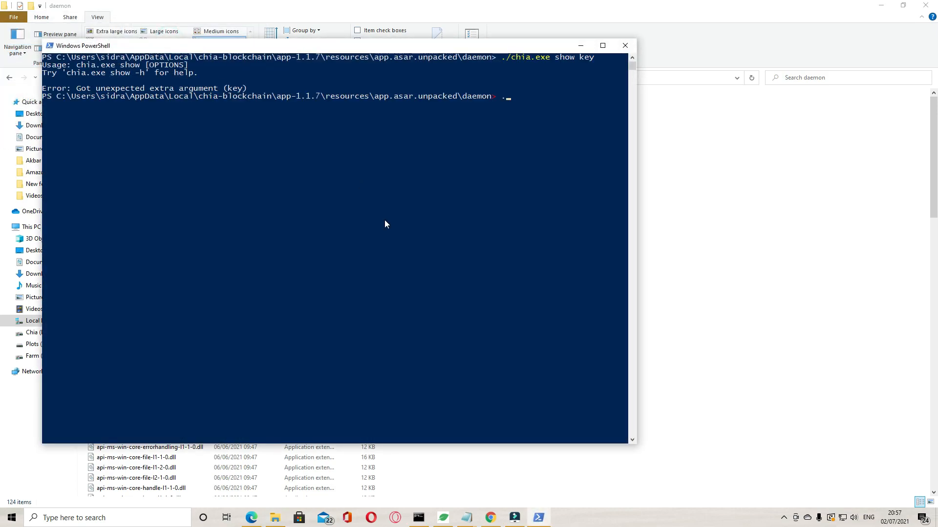
Run ./chia.exe keys show to display the fingerprint, public keys and wallet address
{"action": "type", "text": "./c"}
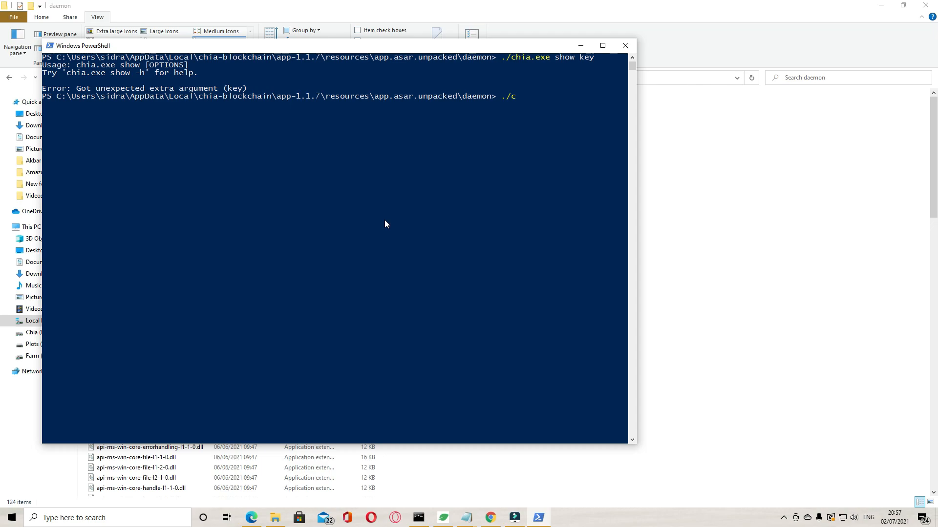
{"action": "type", "text": "hia.e"}
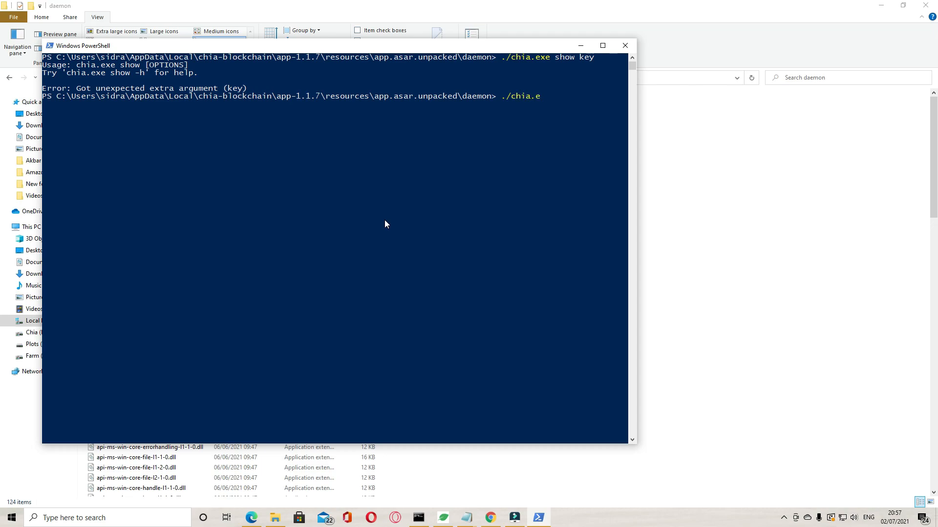
{"action": "type", "text": "xe"}
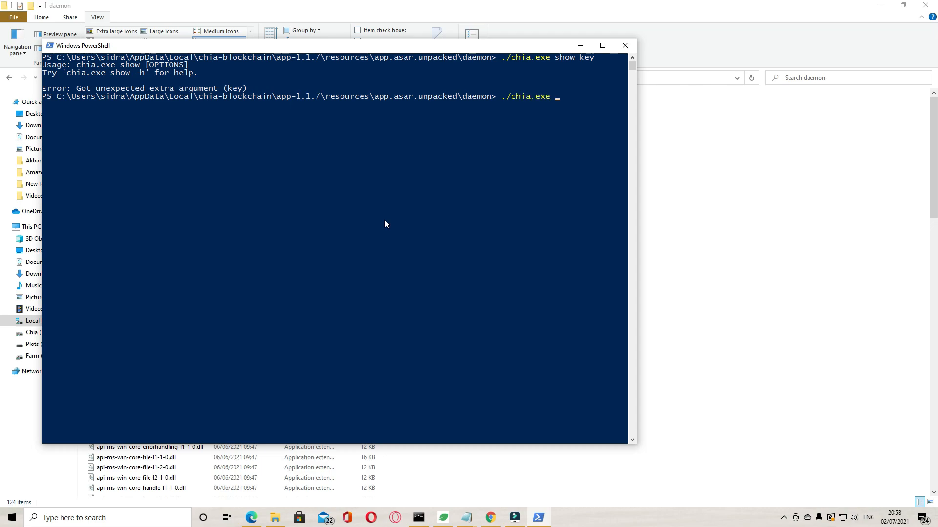
{"action": "type", "text": "keys sh"}
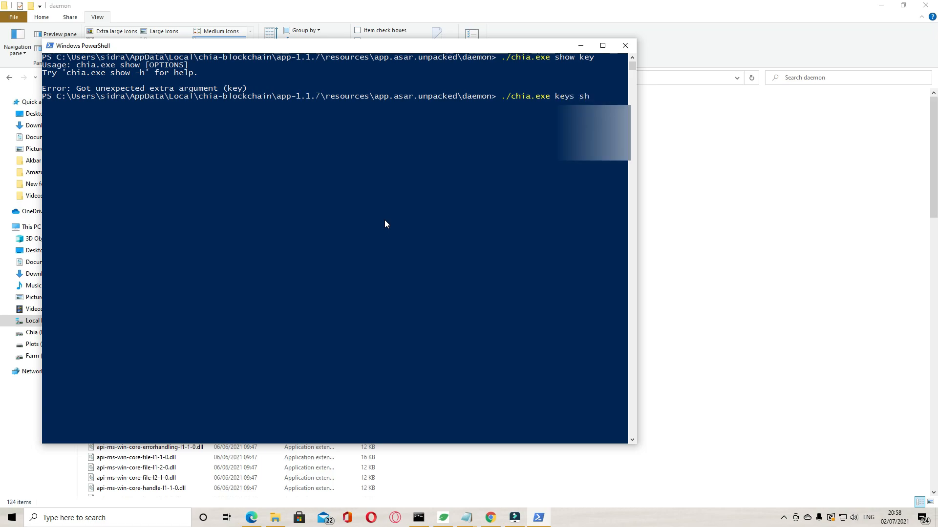
{"action": "key", "text": "Return"}
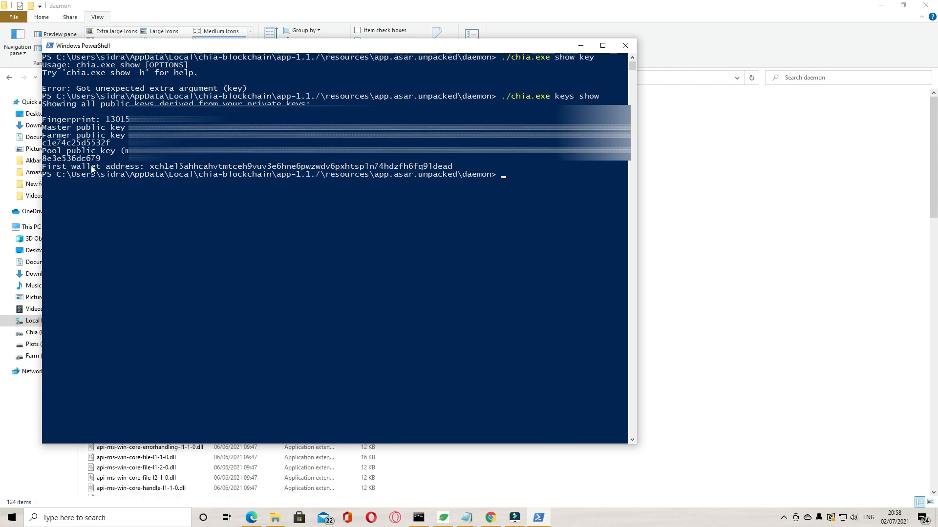
{"action": "mouse_move", "coordinate": [375, 176]}
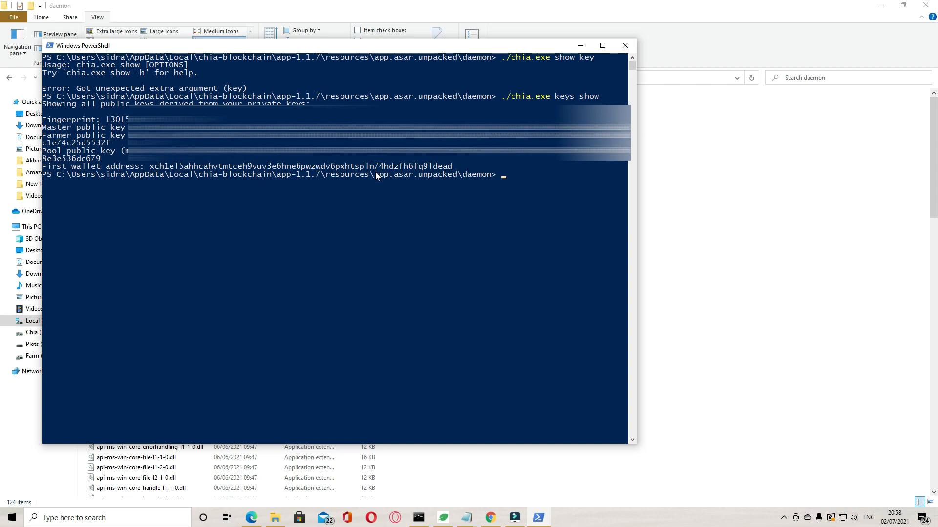
{"action": "mouse_move", "coordinate": [376, 174]}
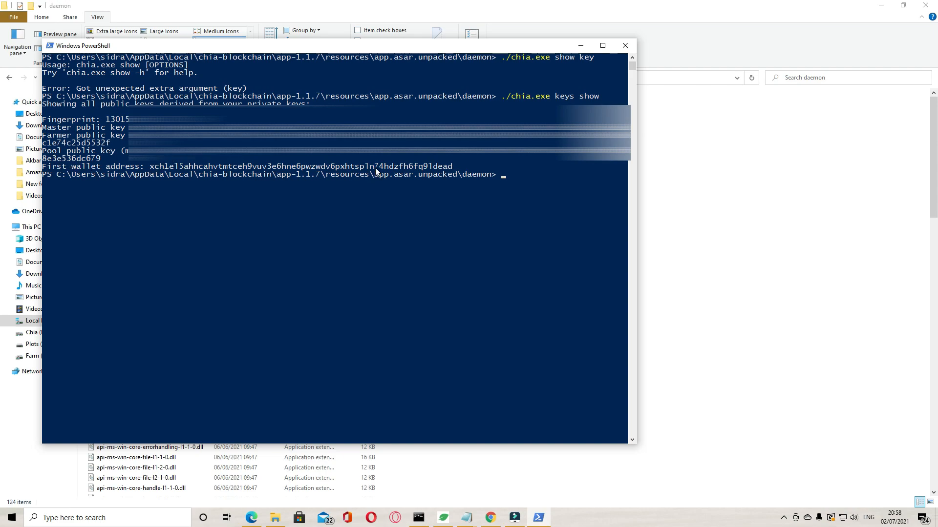